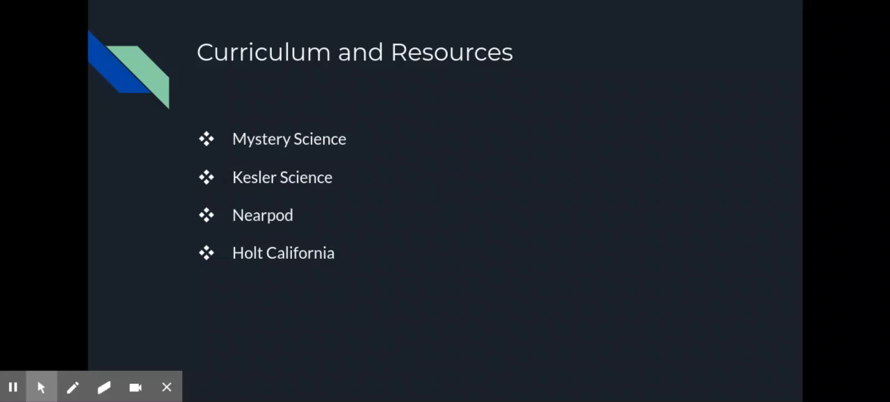
- Advance from Curriculum and Resources to the Academic and Behavioral Expectations slide
{"action": "key", "text": "Right"}
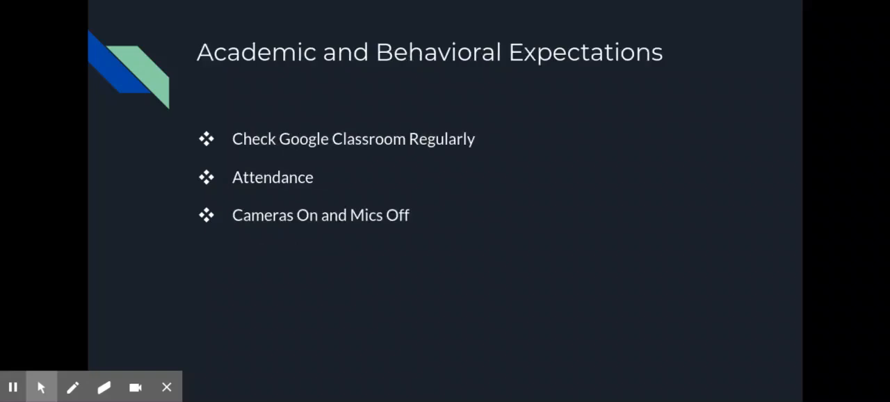